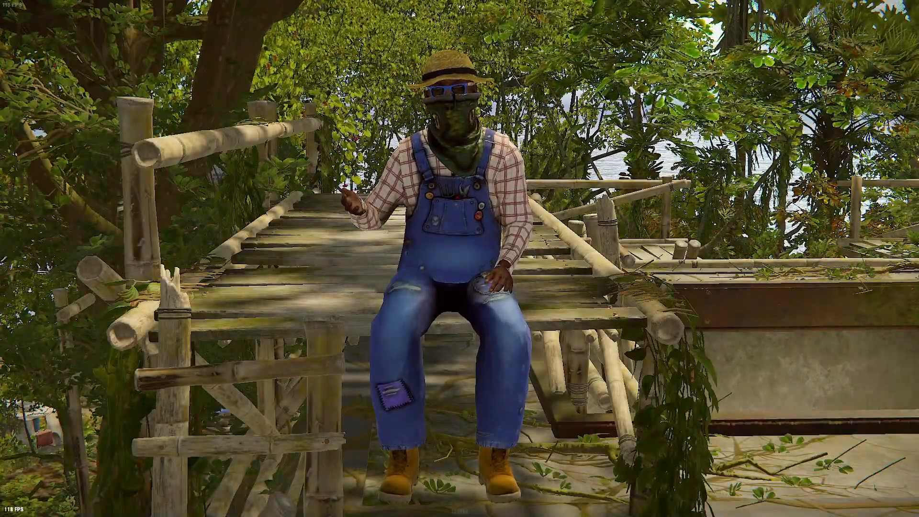
Switch away from the Rust game view to reach the Windows colour calibration wizard
key("tab")
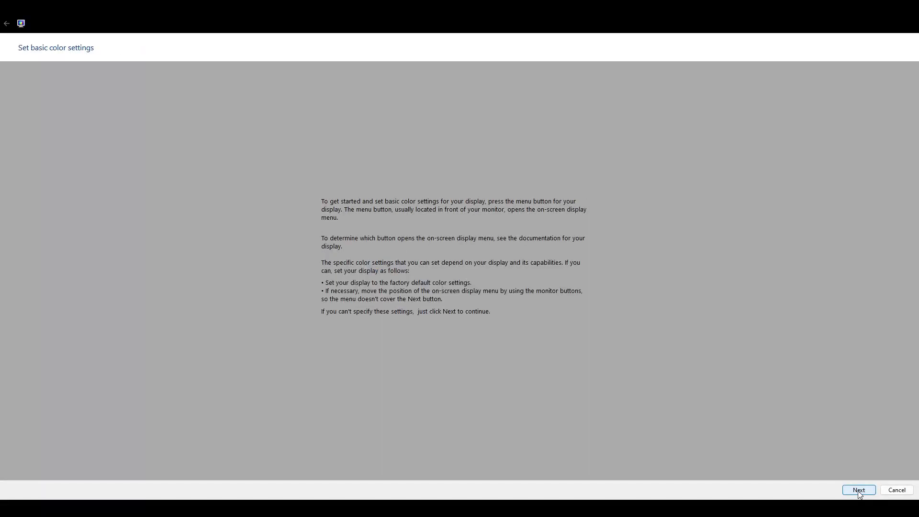
Continue past basic colour settings, nudge the system gamma slider, then go to NVIDIA's image settings page
left_click(857, 489)
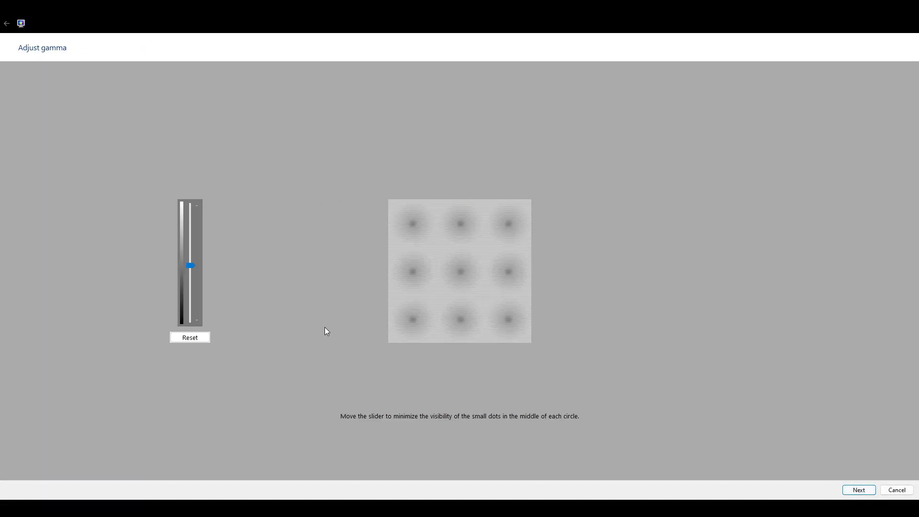
left_click_drag(190, 265, 192, 251)
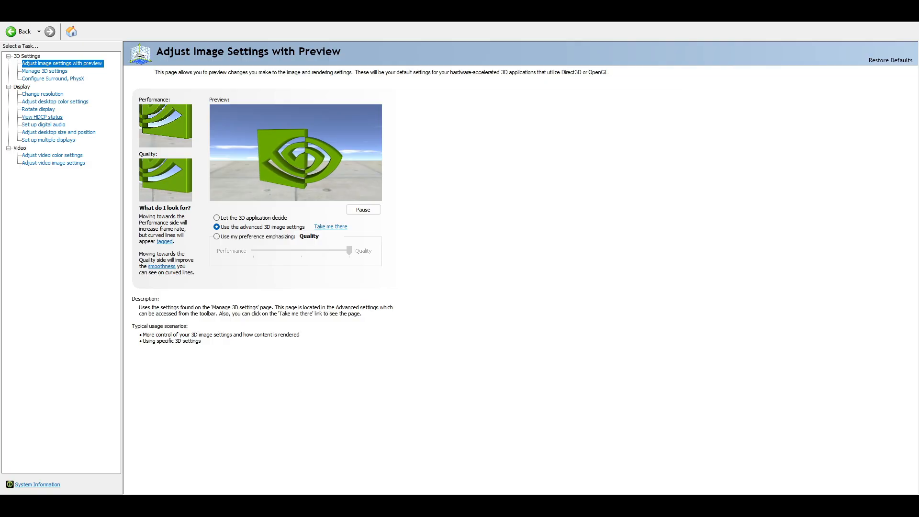
left_click(54, 102)
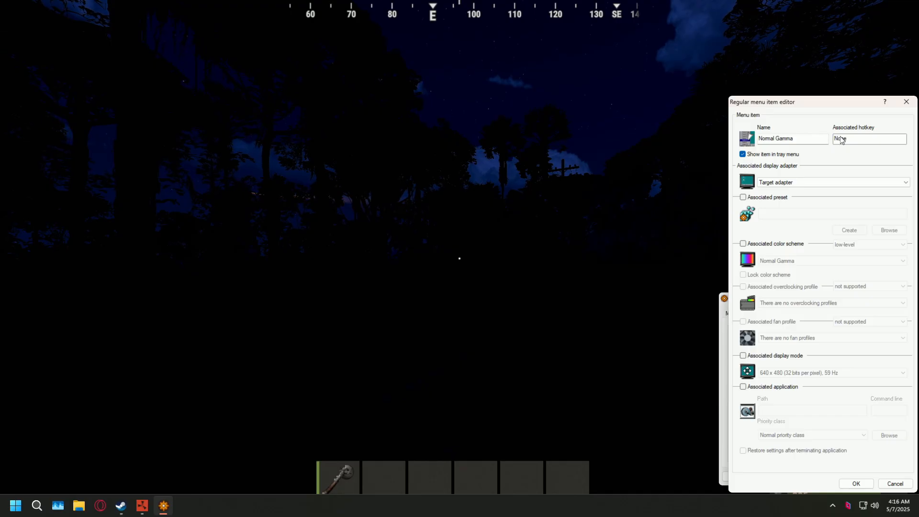
Assign Num 7 as the associated hotkey of the Normal Gamma menu item
type("Num 7")
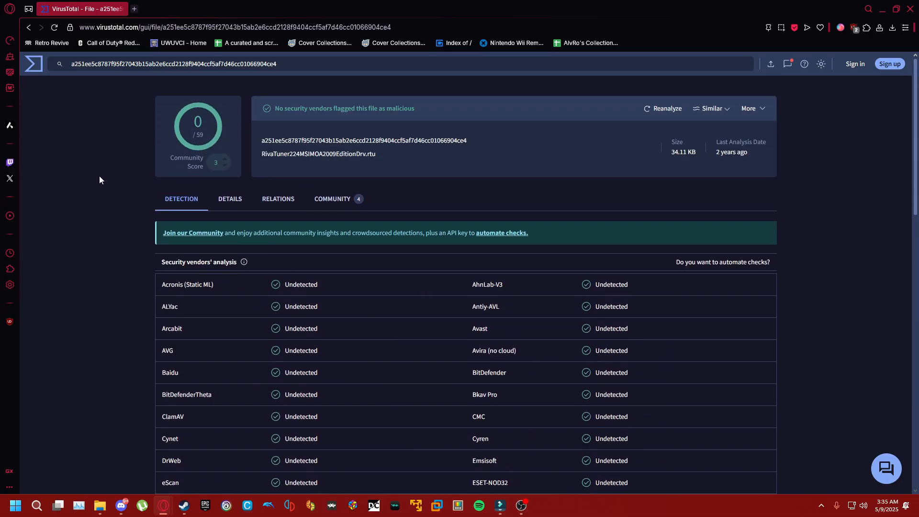
scroll("down", 3)
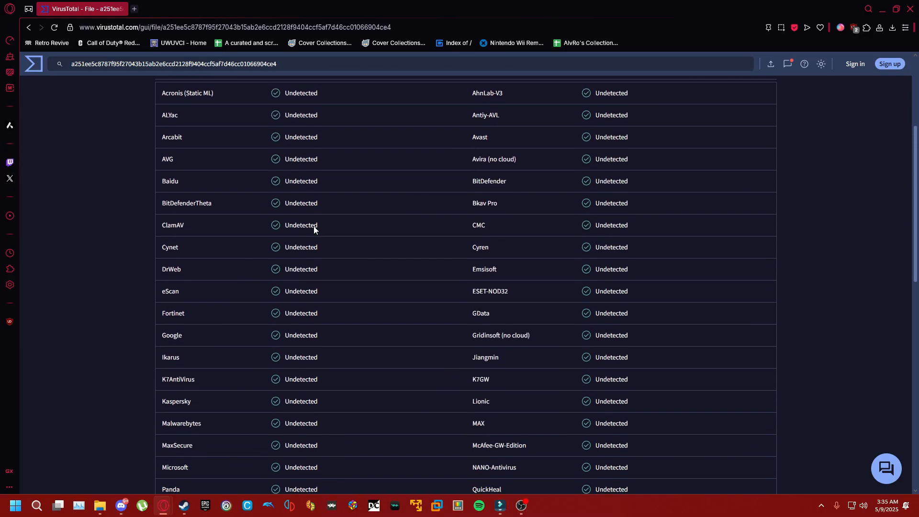
scroll("down", 3)
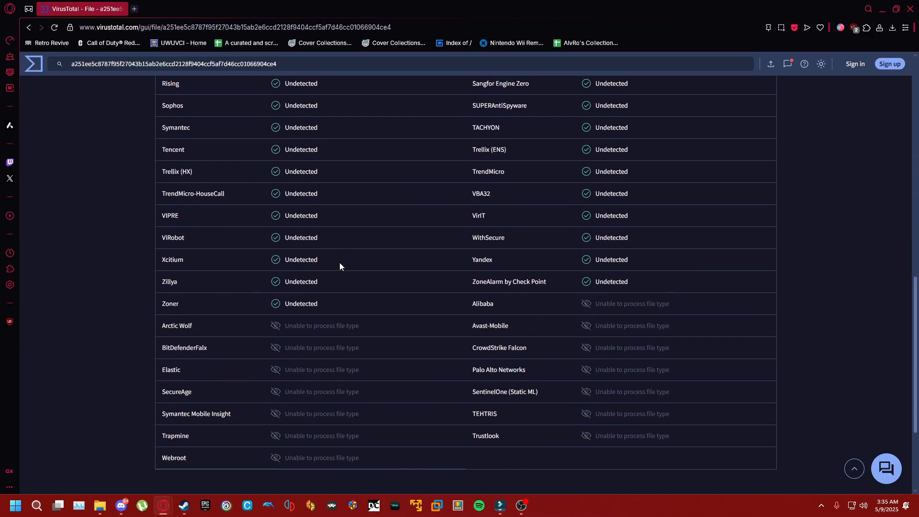
scroll("up", 3)
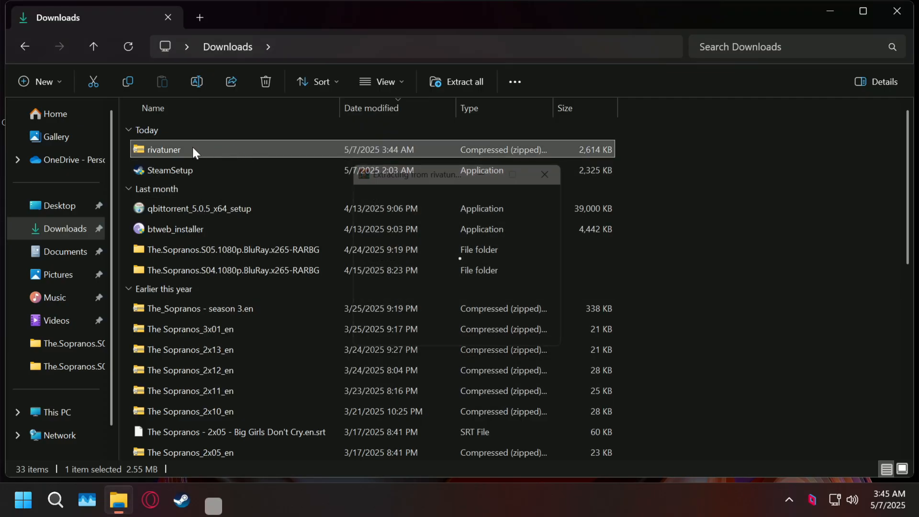
Run the rivatuner installer through location, updates prompt and protective options to the Finish page
double_click(162, 150)
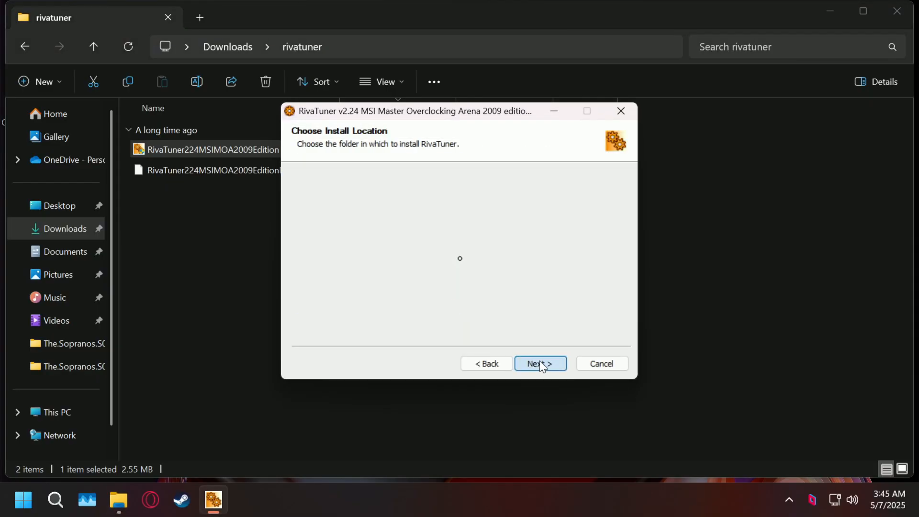
left_click(538, 363)
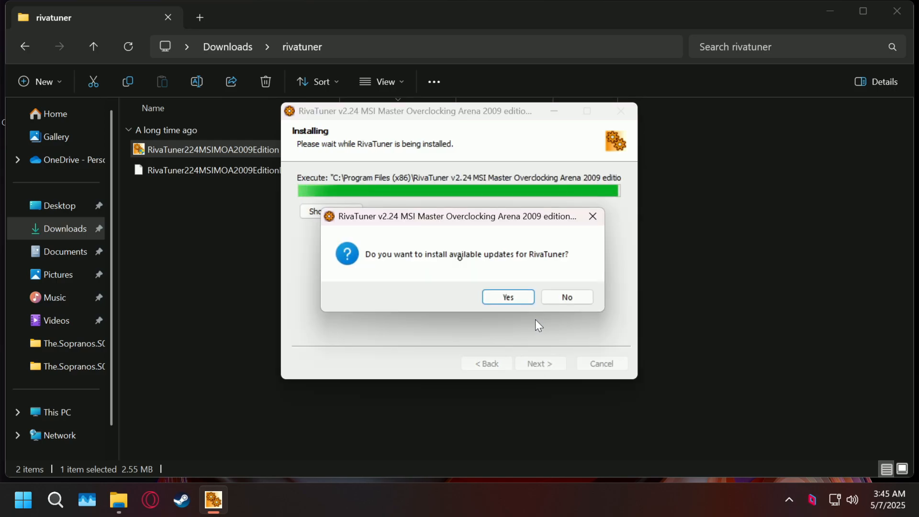
mouse_move(487, 323)
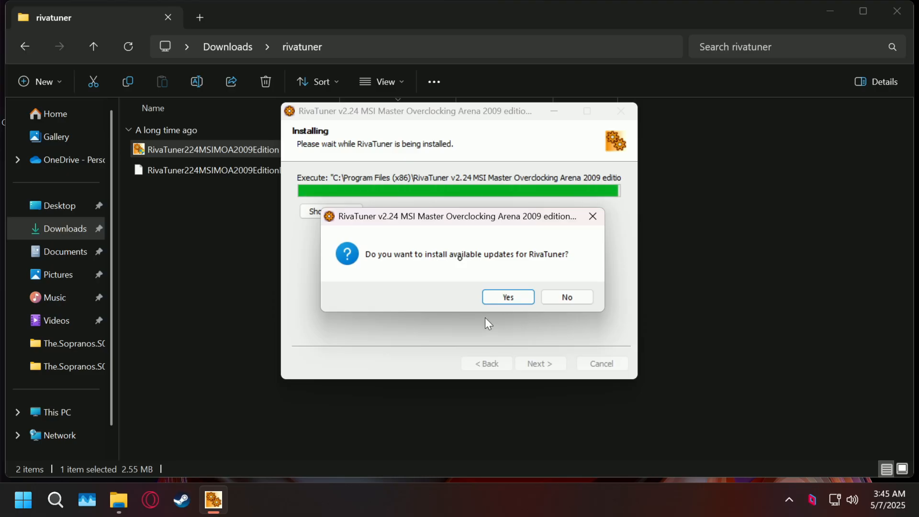
left_click(507, 297)
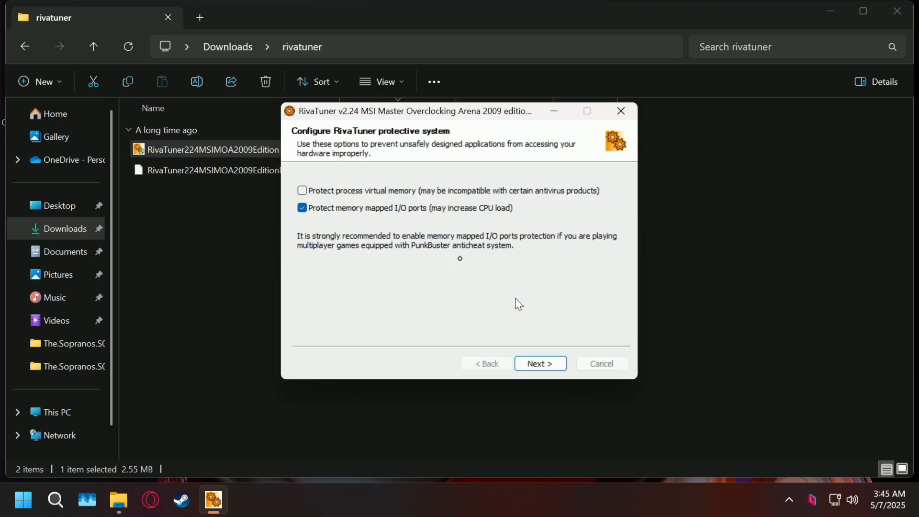
left_click(538, 364)
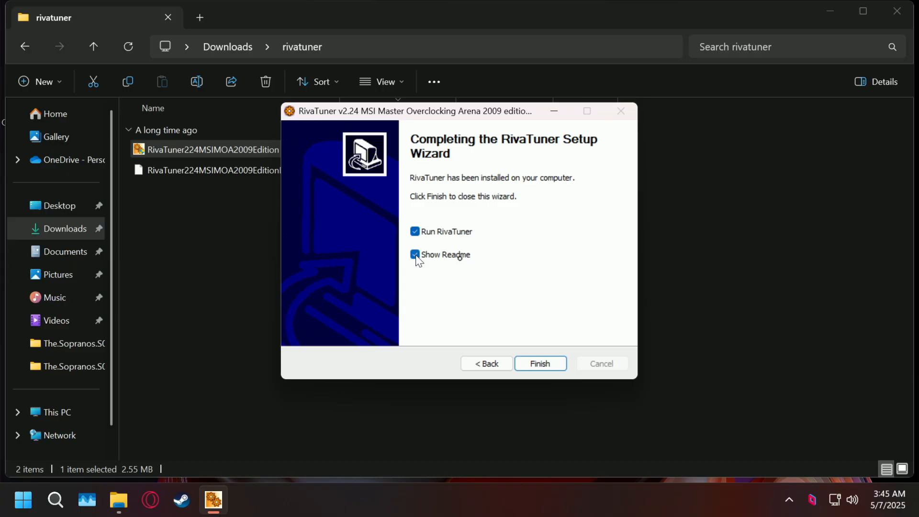
left_click(539, 363)
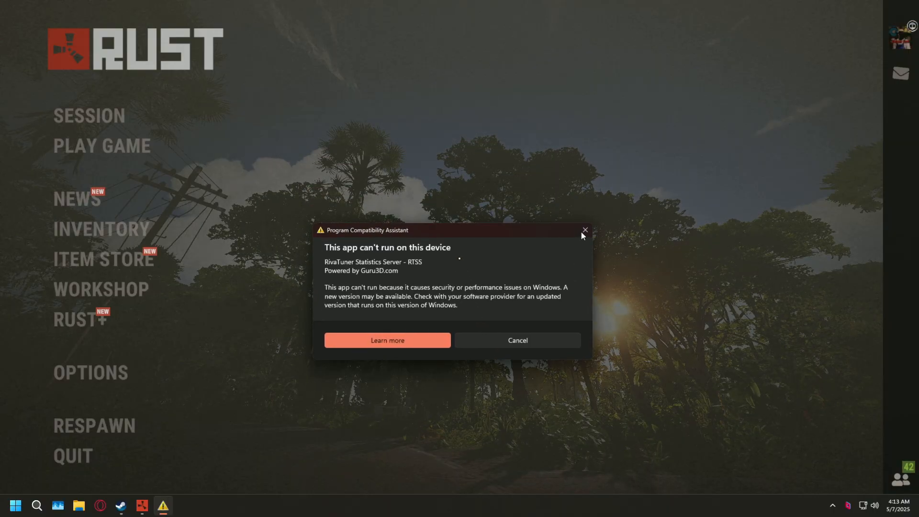
Close the Statistics Server compatibility warning and grant RivaTuner.exe permission at the UAC prompt
left_click(584, 230)
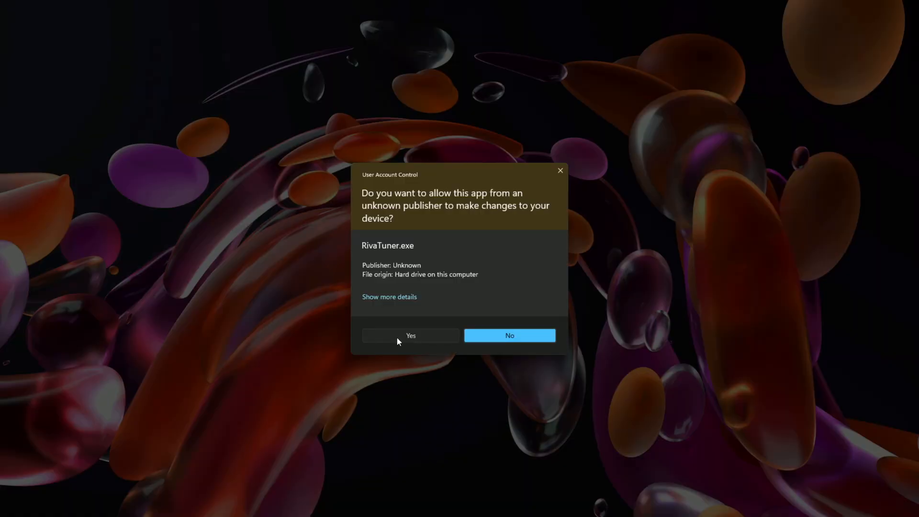
left_click(410, 334)
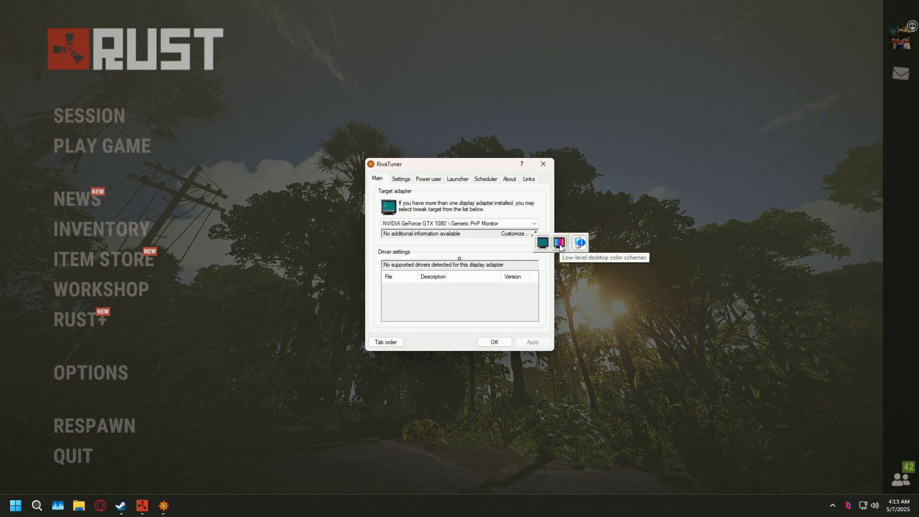
In Low-level color adjustment, save the current desktop colours as a scheme named 'Normal Gamma'
left_click(557, 242)
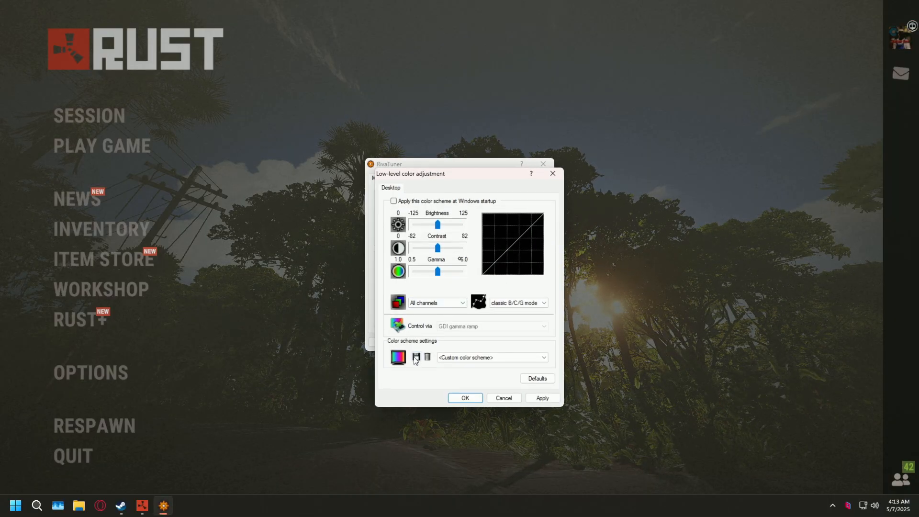
left_click(416, 357)
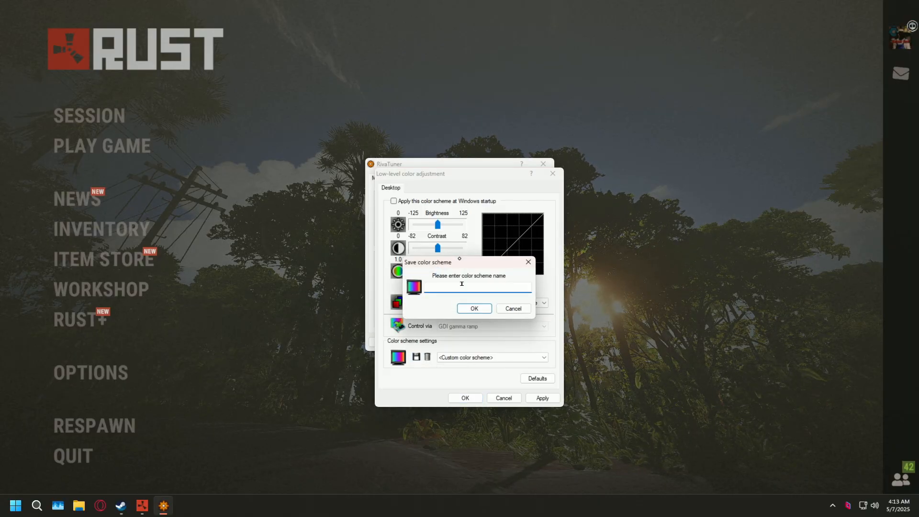
type("Normal Gamma")
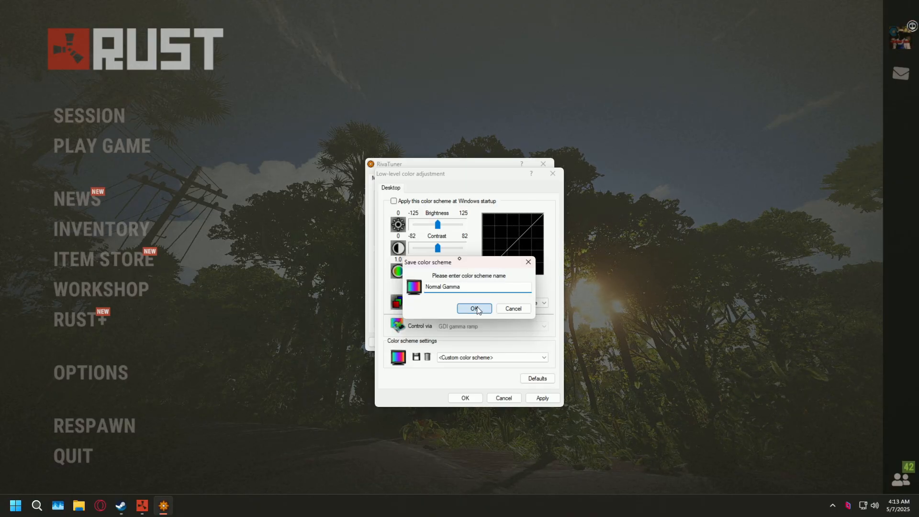
left_click(472, 309)
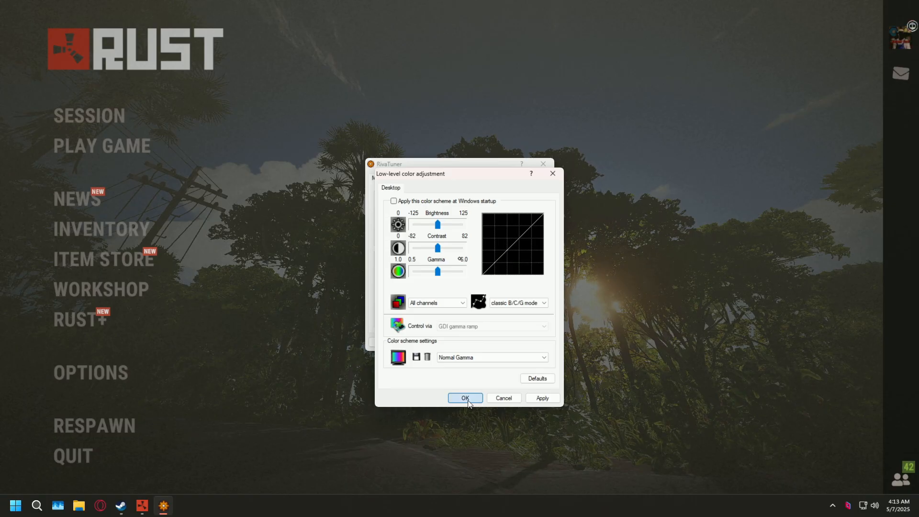
left_click(464, 398)
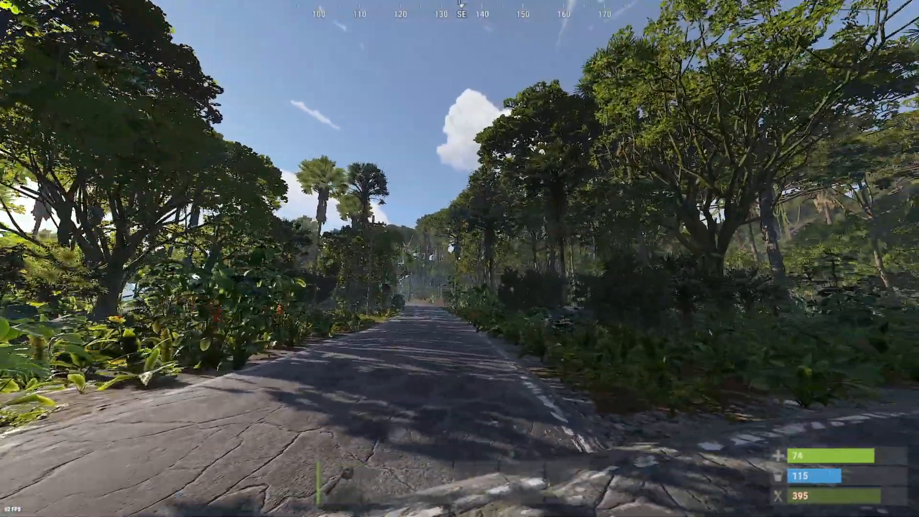
mouse_move(460, 258)
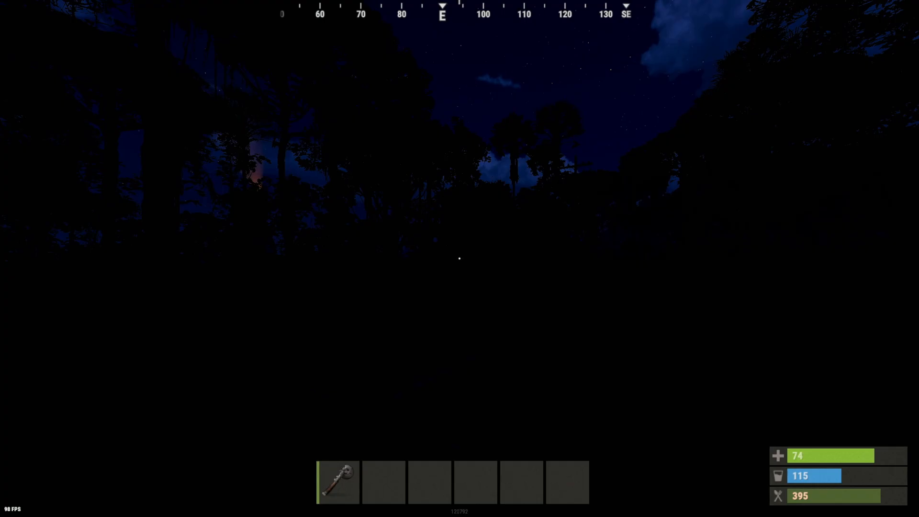
Drag RivaTuner's Gamma slider from 1.0 up to about 3.4 to brighten Rust's night scene
left_click(14, 505)
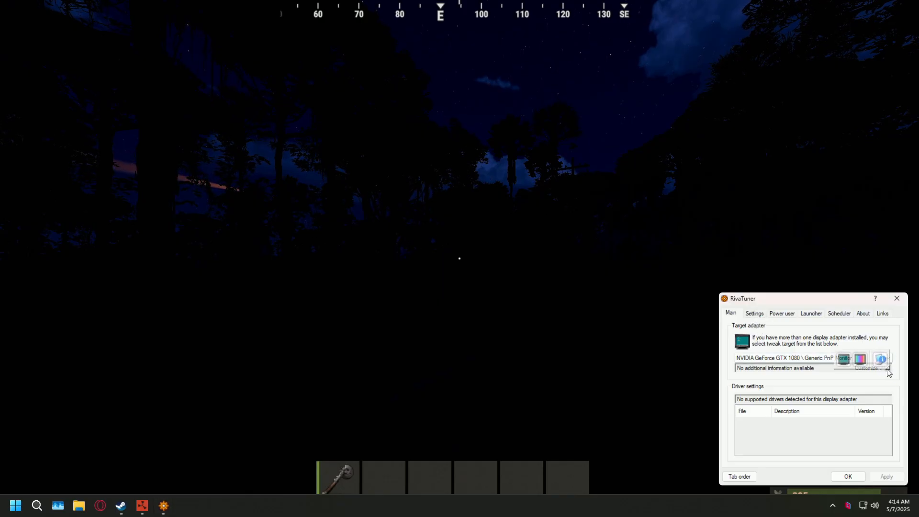
left_click(859, 358)
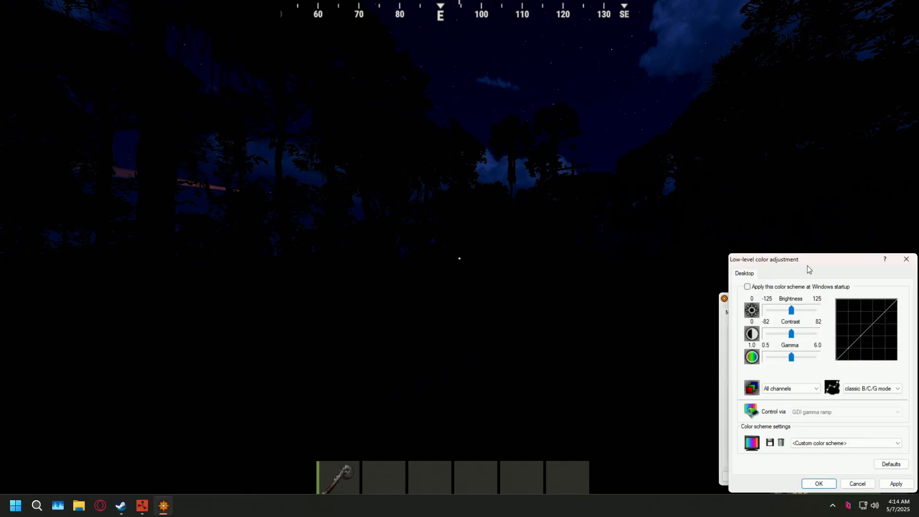
left_click_drag(791, 356, 792, 356)
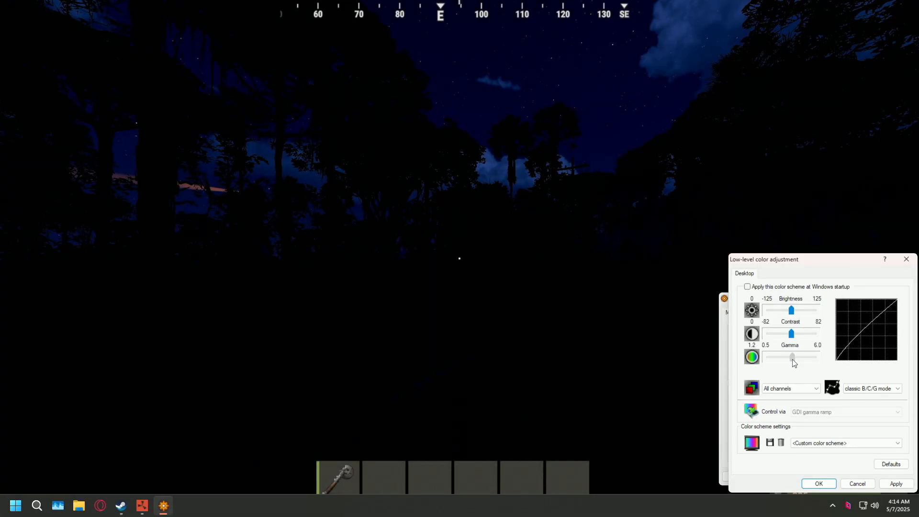
left_click_drag(792, 356, 792, 356)
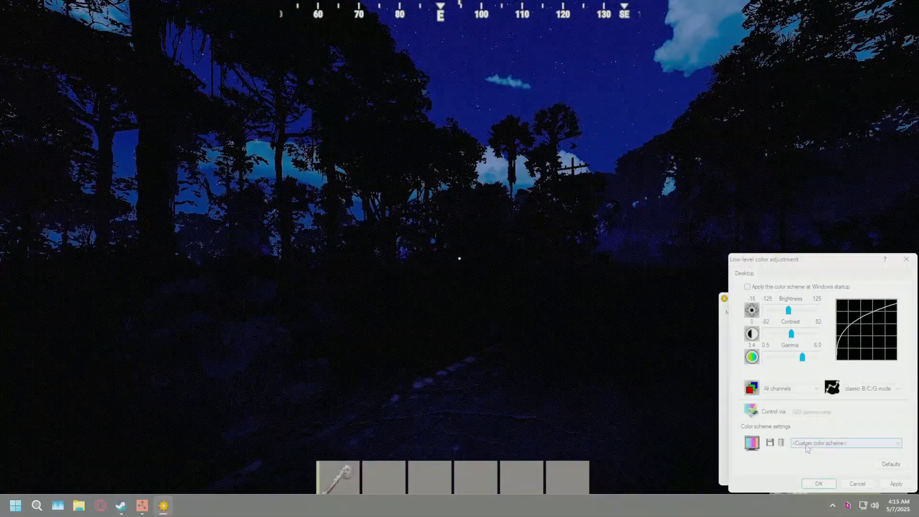
Save the brightened colour settings as a scheme named 'High Gamma'
left_click(769, 442)
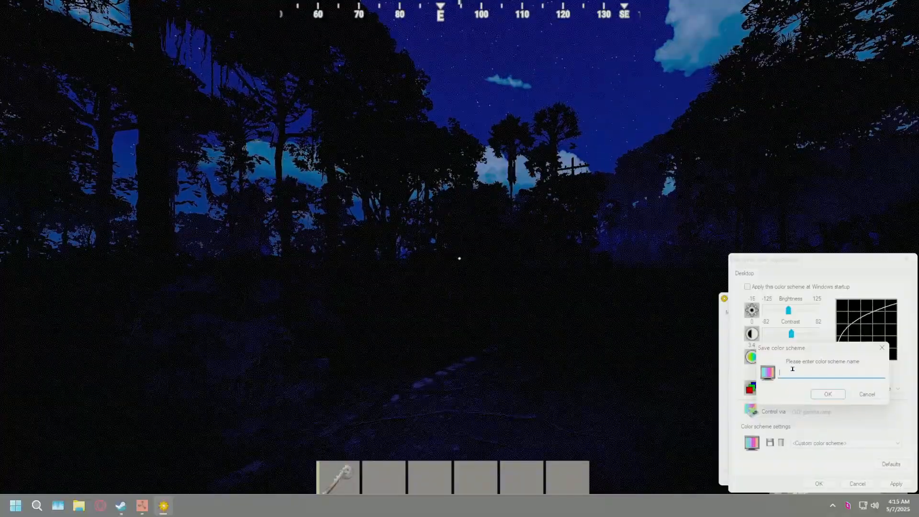
type("High")
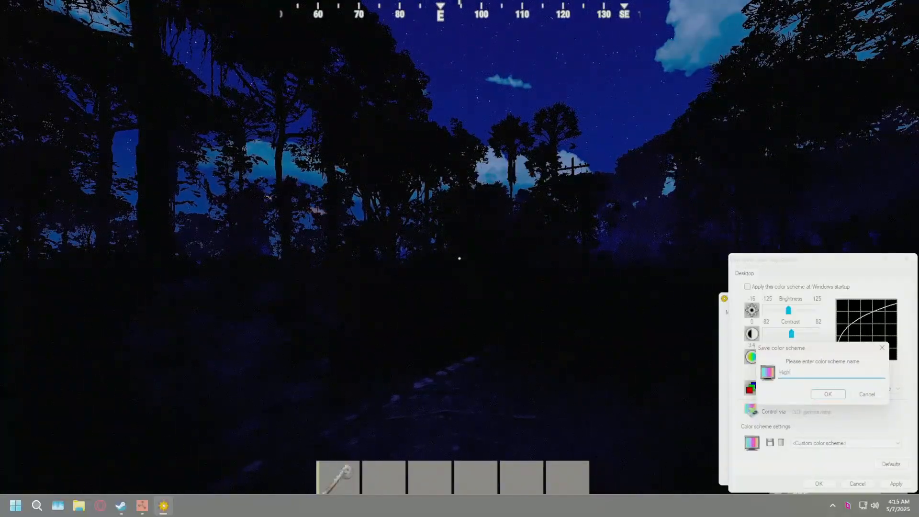
type("Gamma")
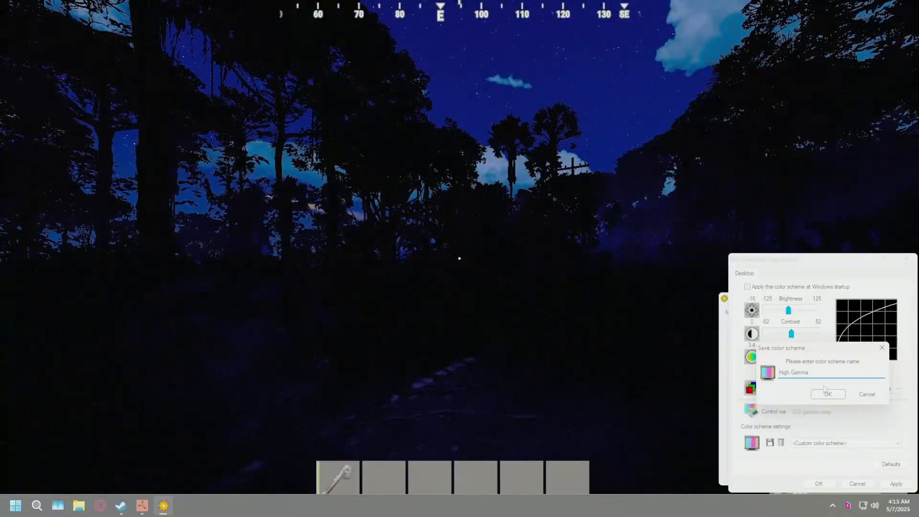
left_click(826, 393)
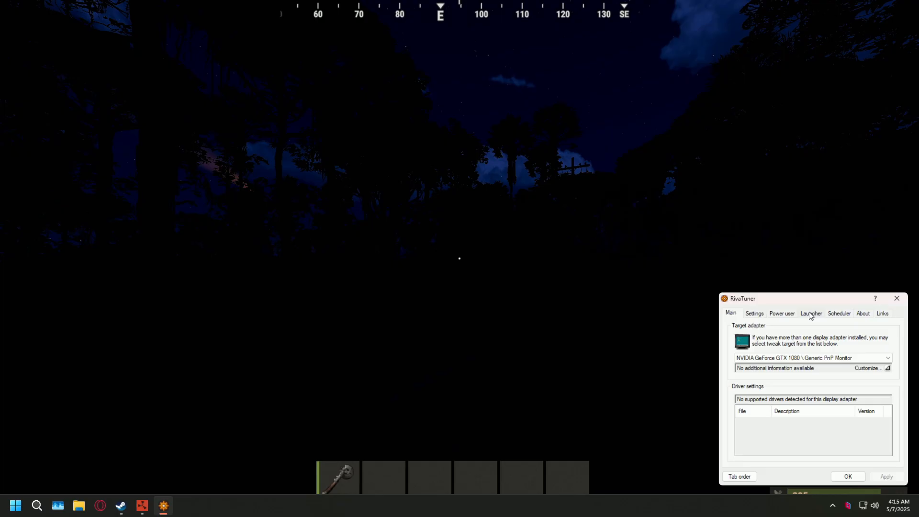
On the Launcher tab, add a regular launcher item named 'Normal Gamma'
left_click(811, 313)
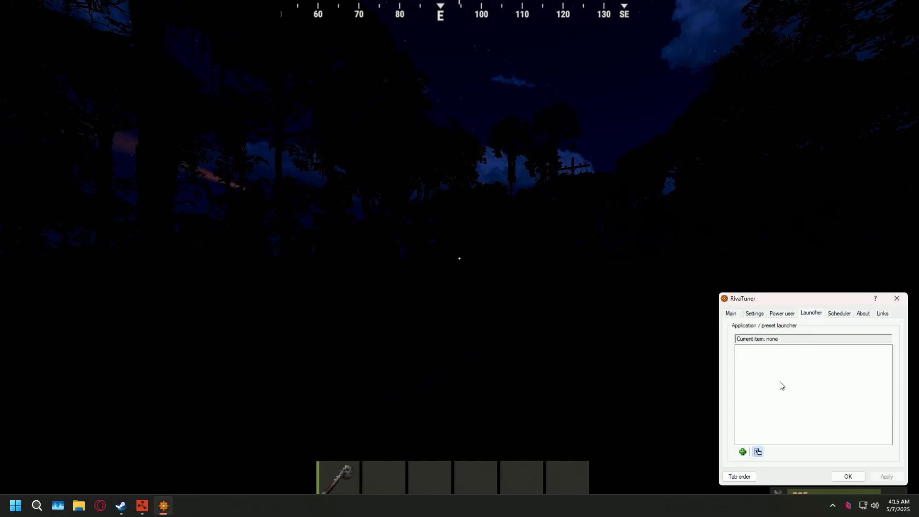
left_click(743, 451)
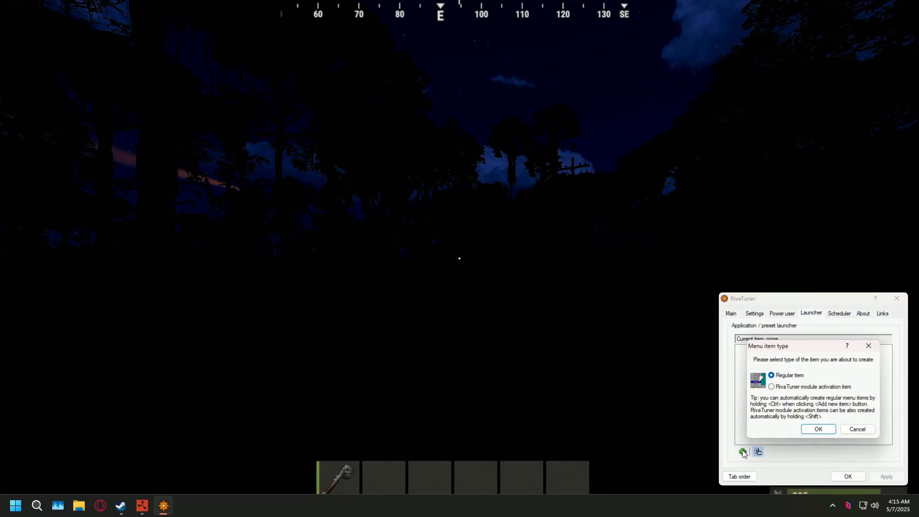
left_click(818, 429)
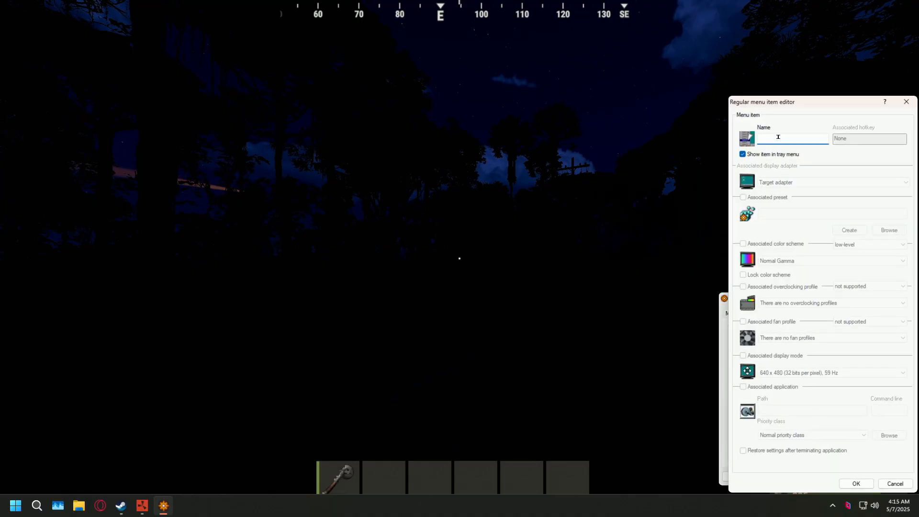
type("Normal Gamma")
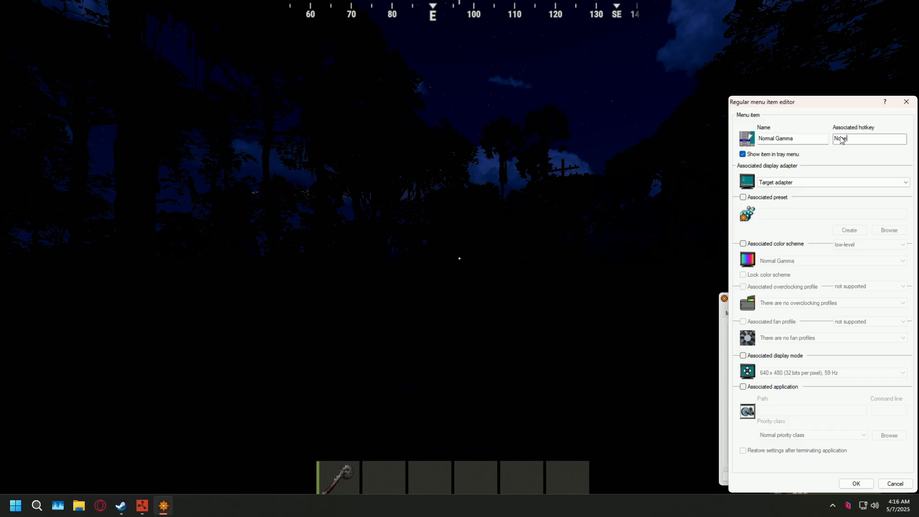
Give it hotkey Num 7, tie it to the Normal Gamma colour scheme and confirm
type("Num 7")
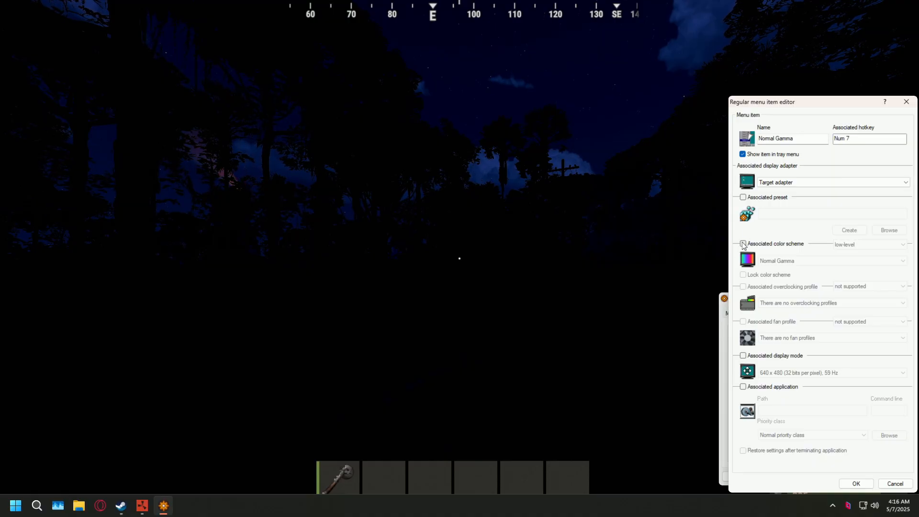
left_click(742, 244)
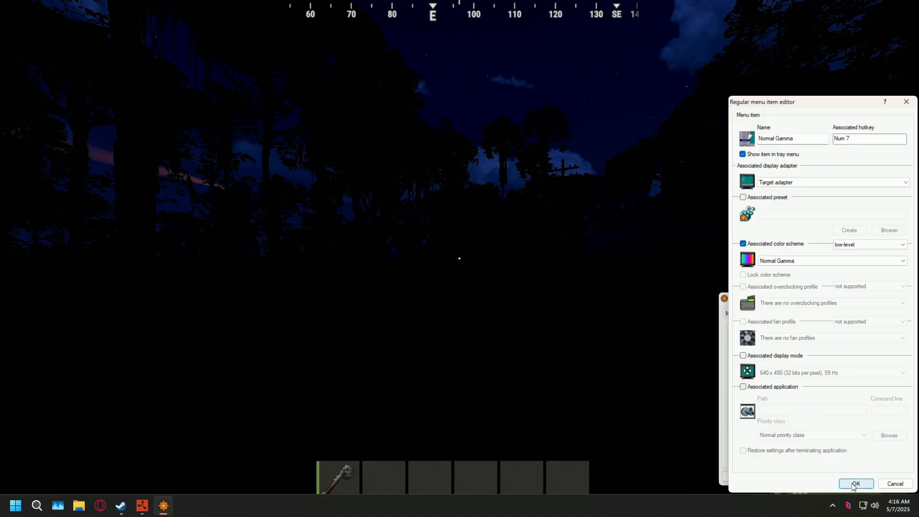
left_click(855, 484)
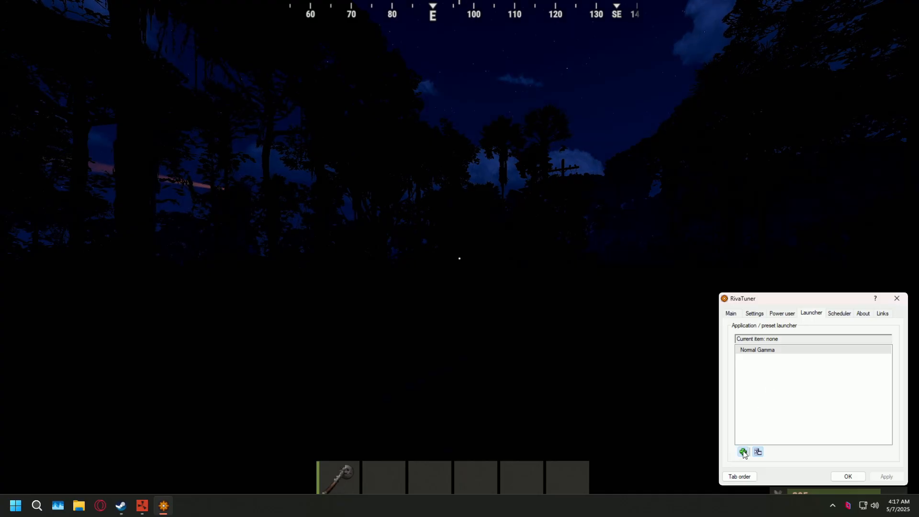
Add another regular launcher item named 'High Gamma'
left_click(743, 450)
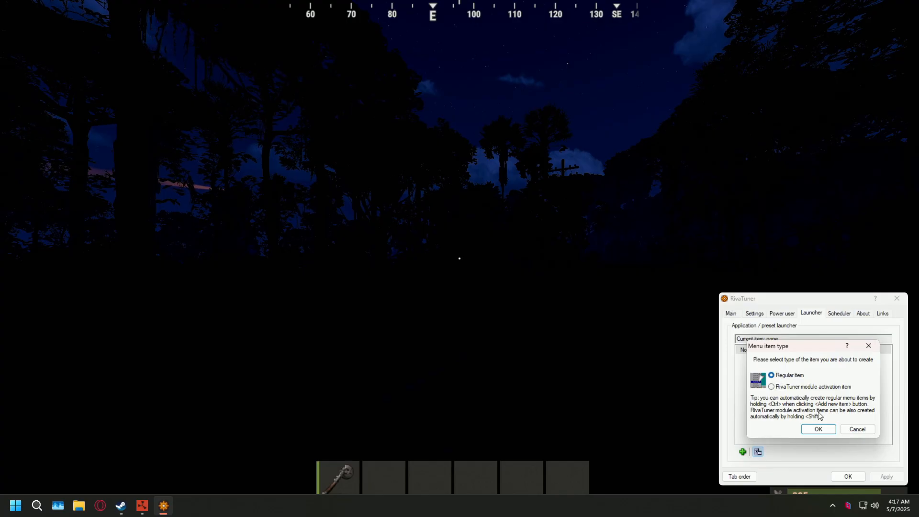
left_click(819, 429)
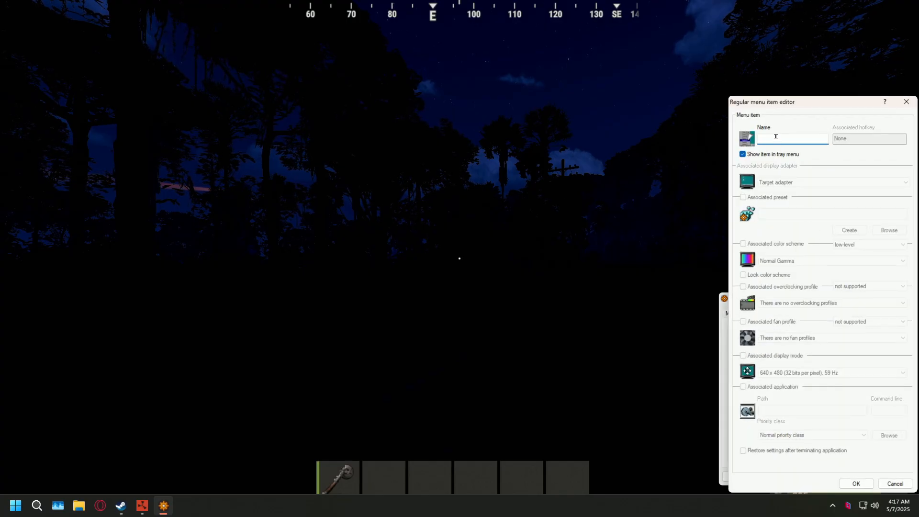
type("High Gamma")
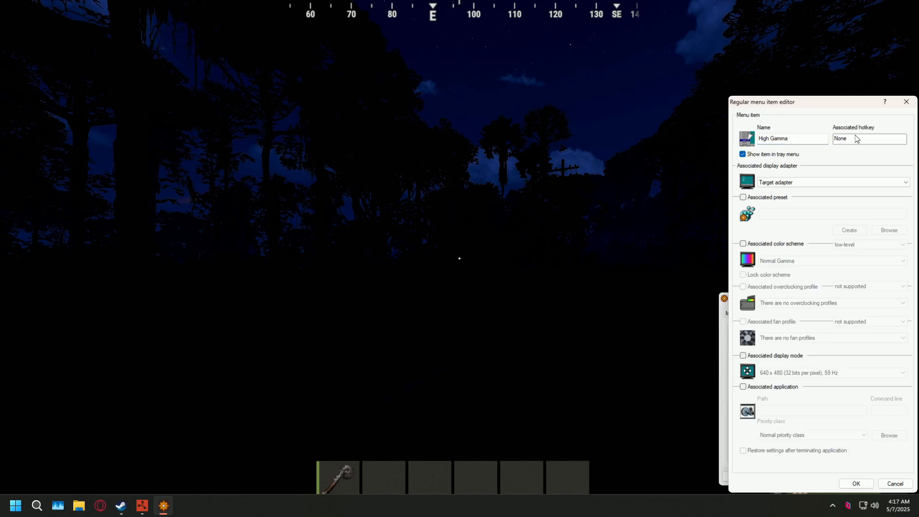
Give it hotkey Num 8, associate the High Gamma colour scheme and confirm
type("Num 8")
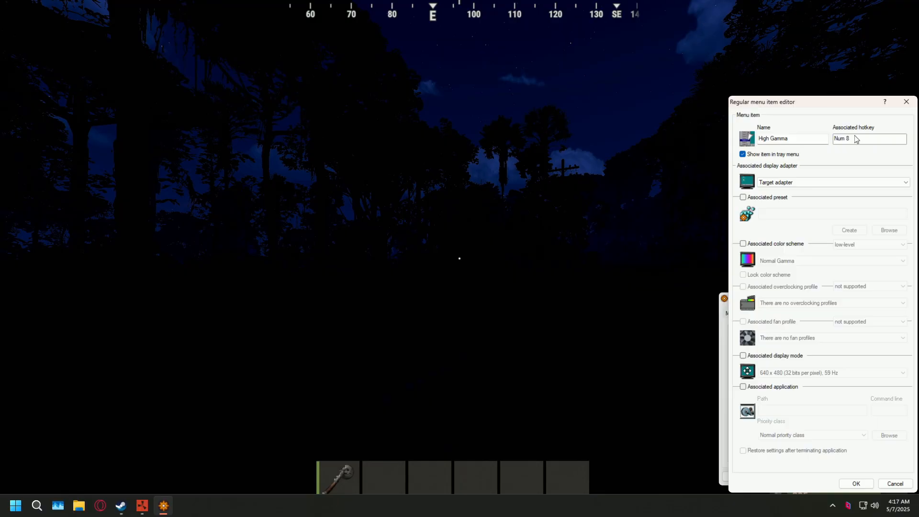
left_click(742, 243)
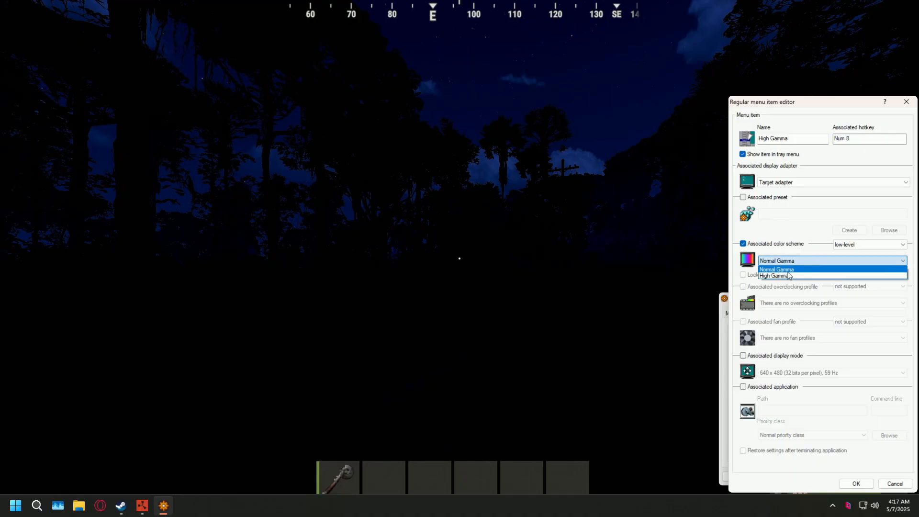
left_click(774, 276)
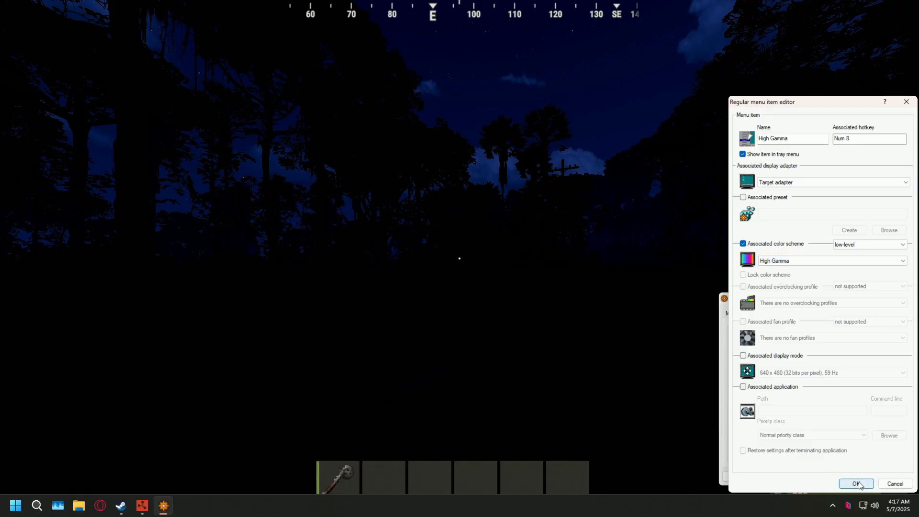
left_click(855, 484)
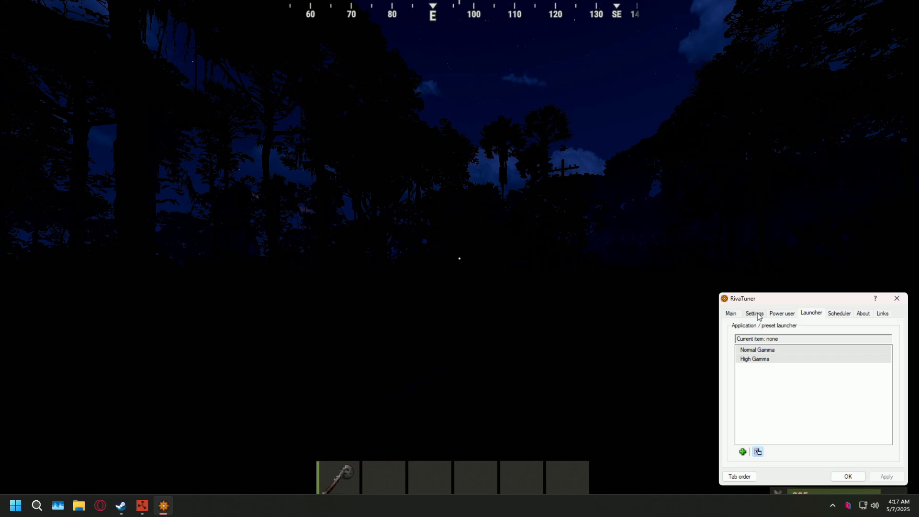
left_click(754, 313)
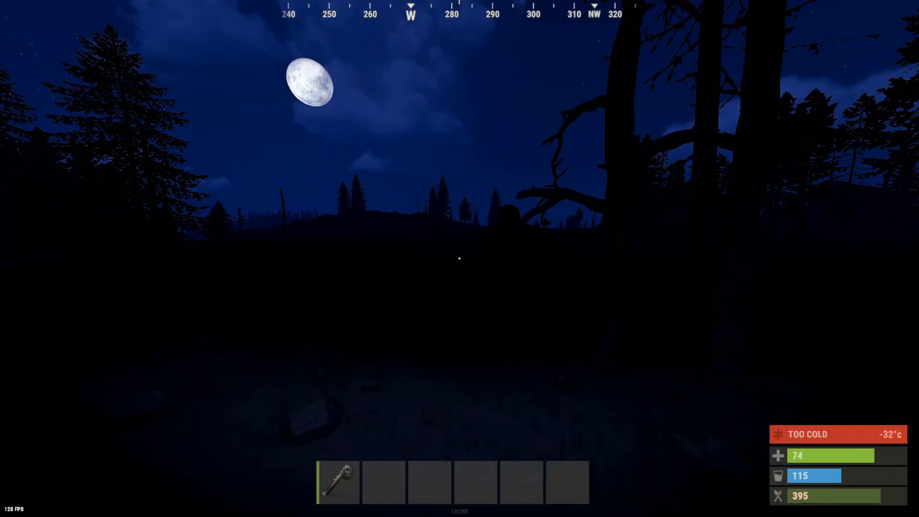
mouse_move(459, 258)
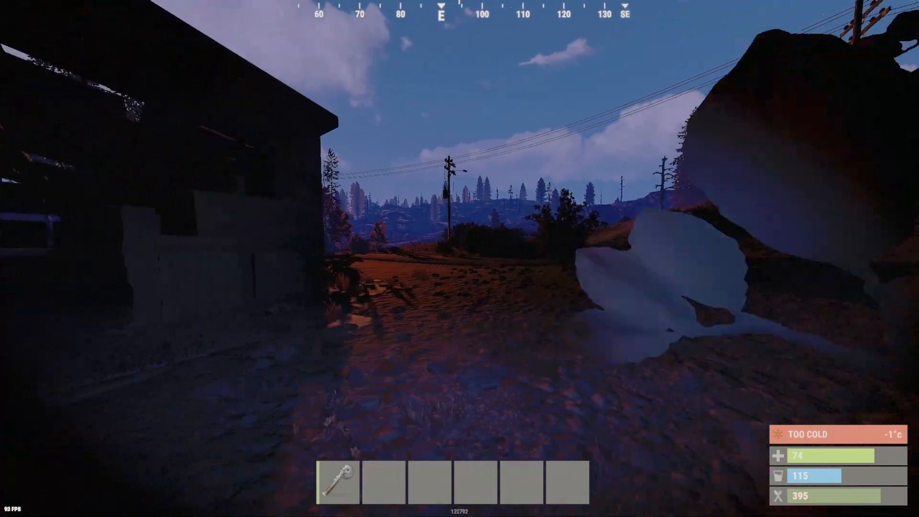
mouse_move(459, 258)
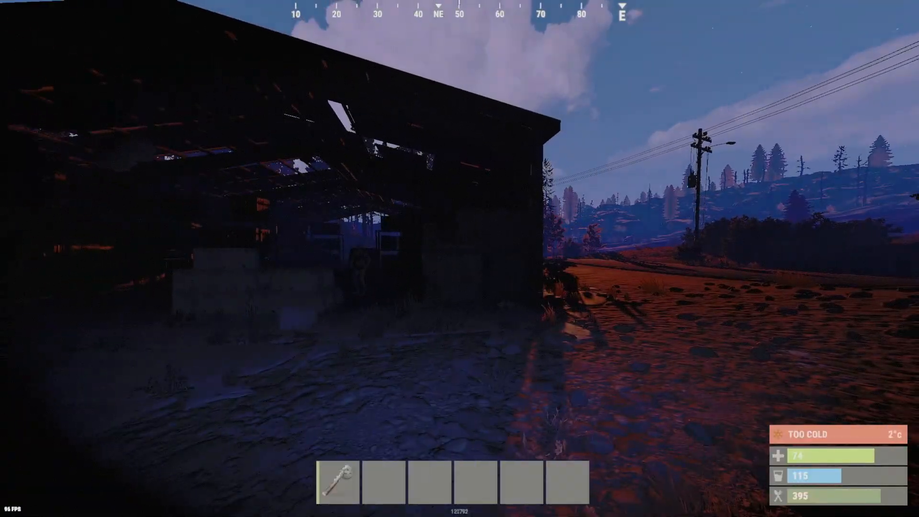